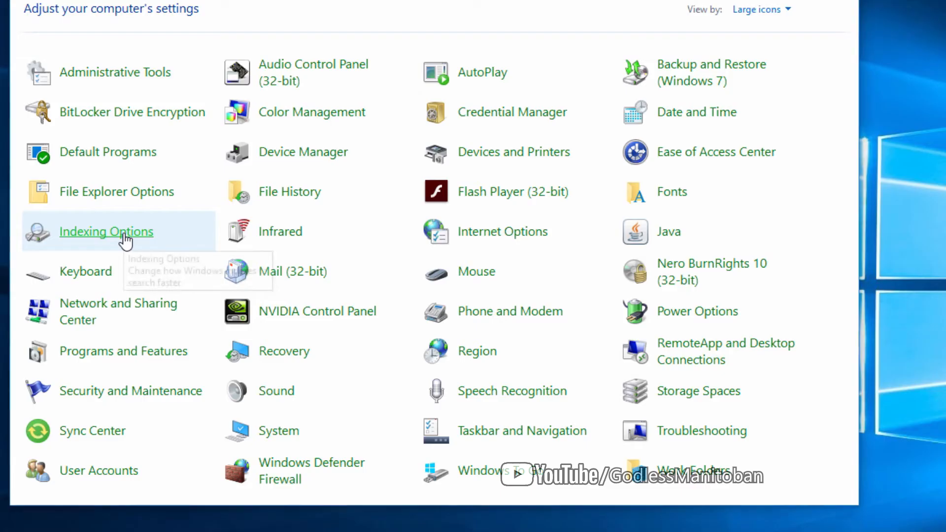
# Open Indexing Options from Control Panel, showing 4,810 items indexed
pyautogui.click(107, 231)
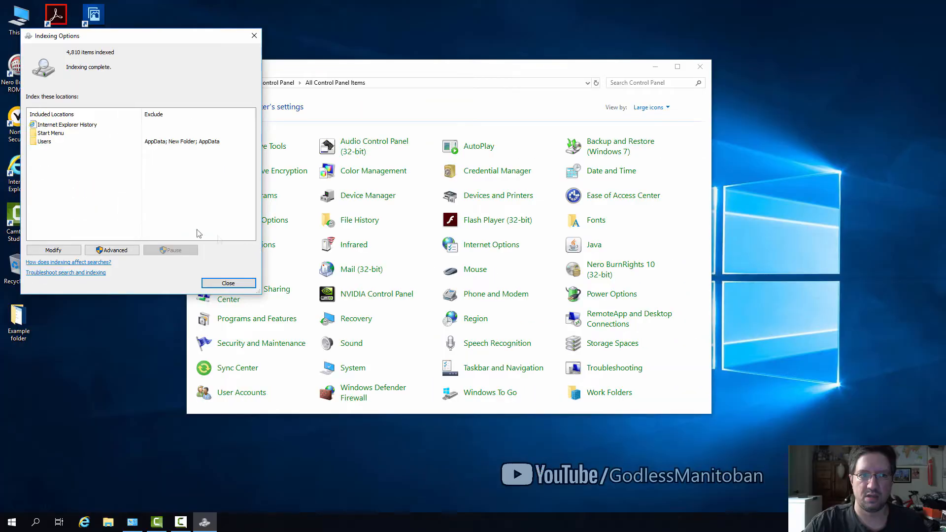
# Open Indexed Locations via Modify and expand Local Disk (C:) toward the Desktop's Example folder
pyautogui.click(53, 250)
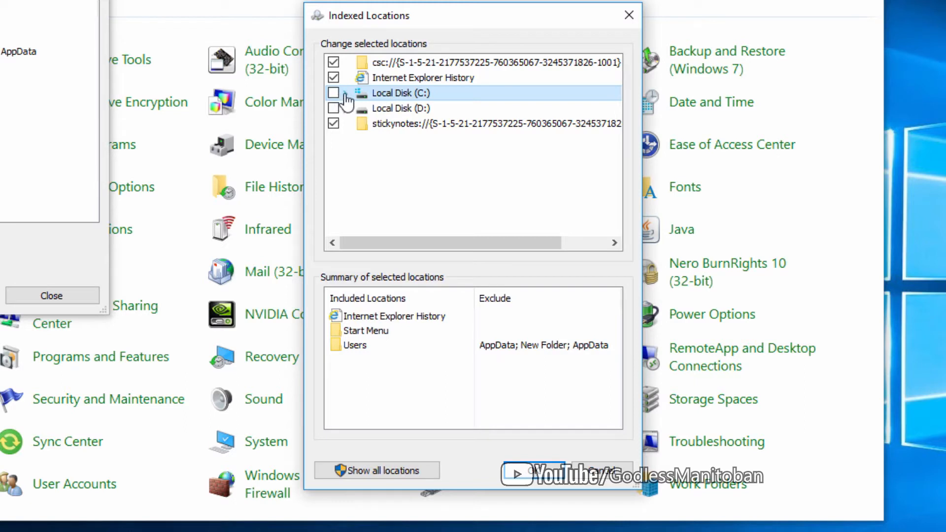
pyautogui.click(345, 93)
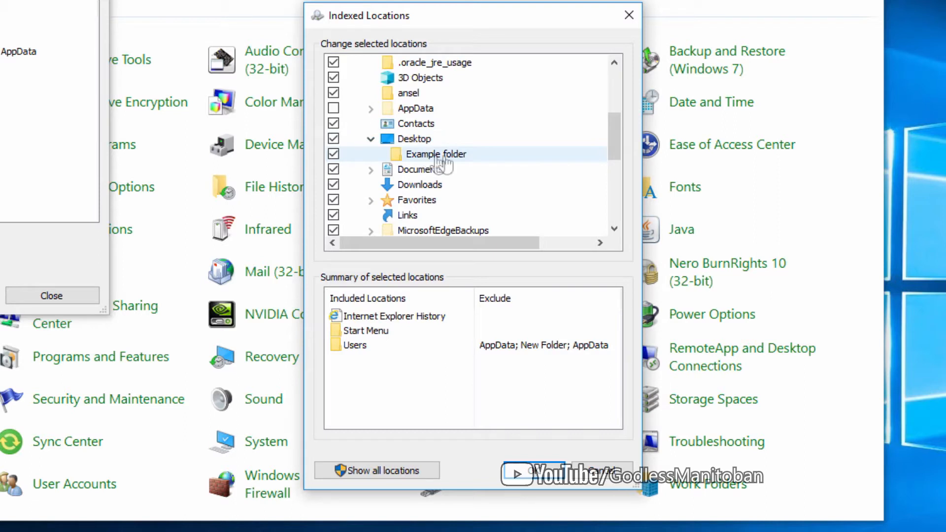
pyautogui.moveTo(473, 163)
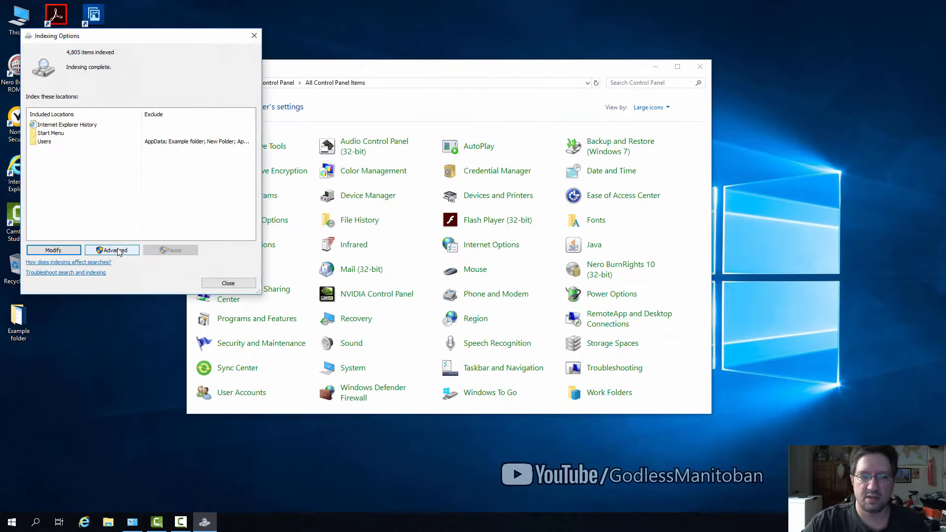
# Start a Rebuild of the search index from Advanced > Troubleshooting, bringing up the long-time warning
pyautogui.click(112, 249)
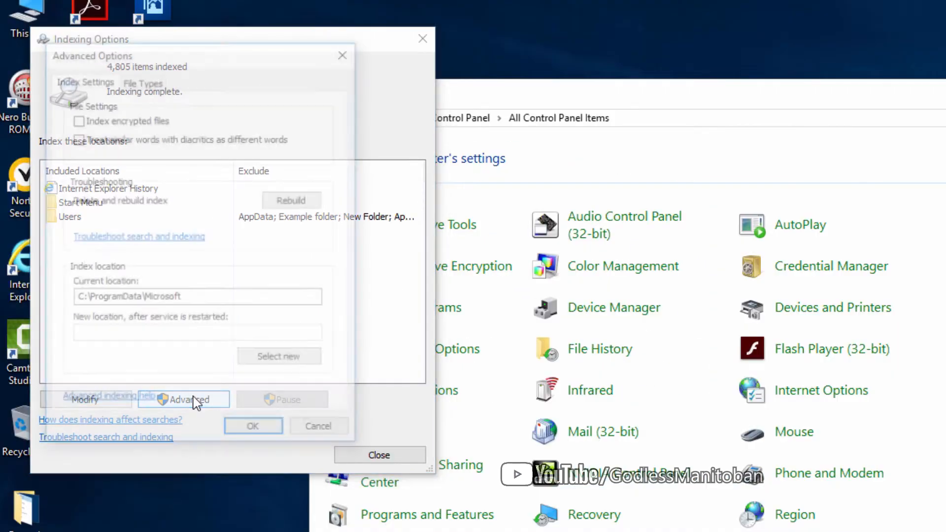
pyautogui.click(183, 400)
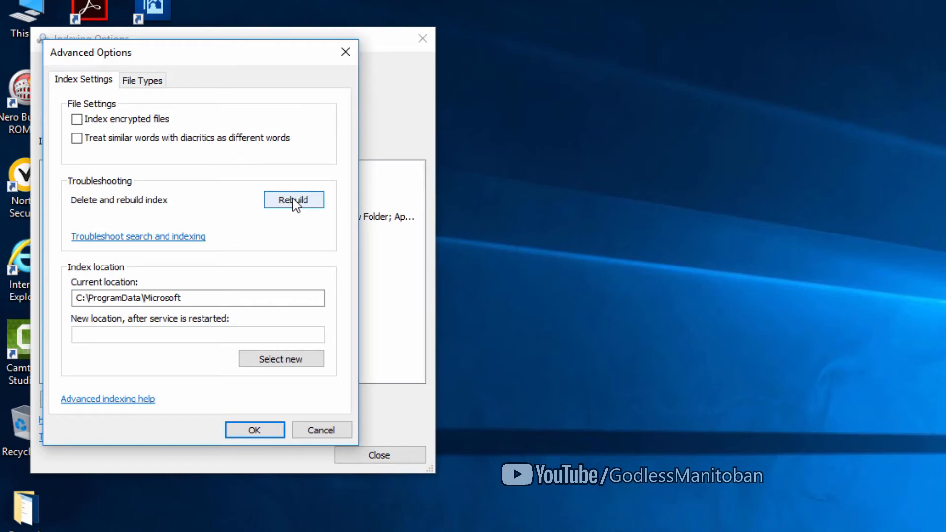
pyautogui.click(293, 199)
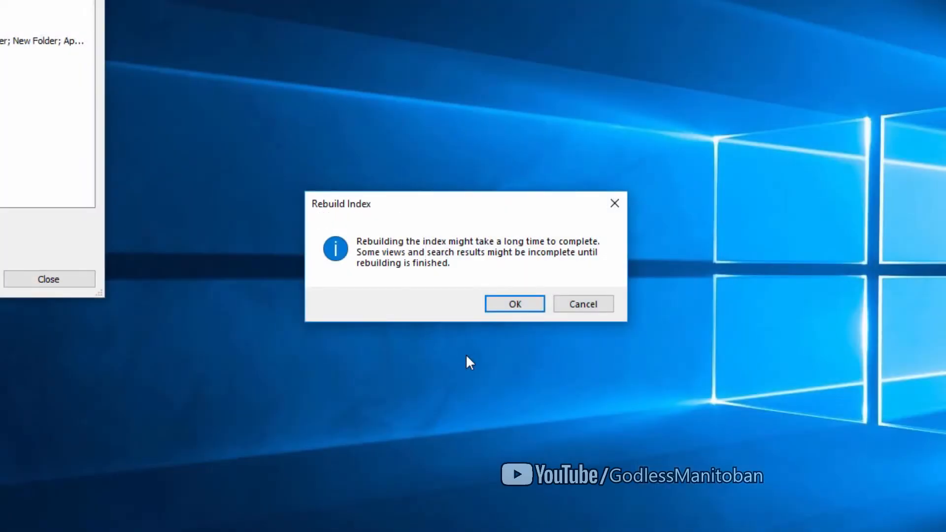
pyautogui.moveTo(478, 363)
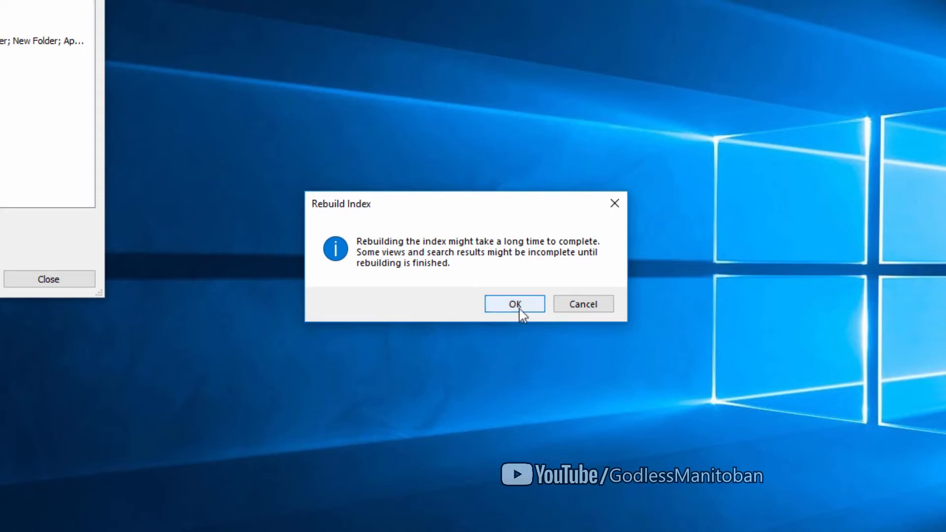
# Confirm the Rebuild Index prompt so indexing restarts from scratch
pyautogui.click(513, 303)
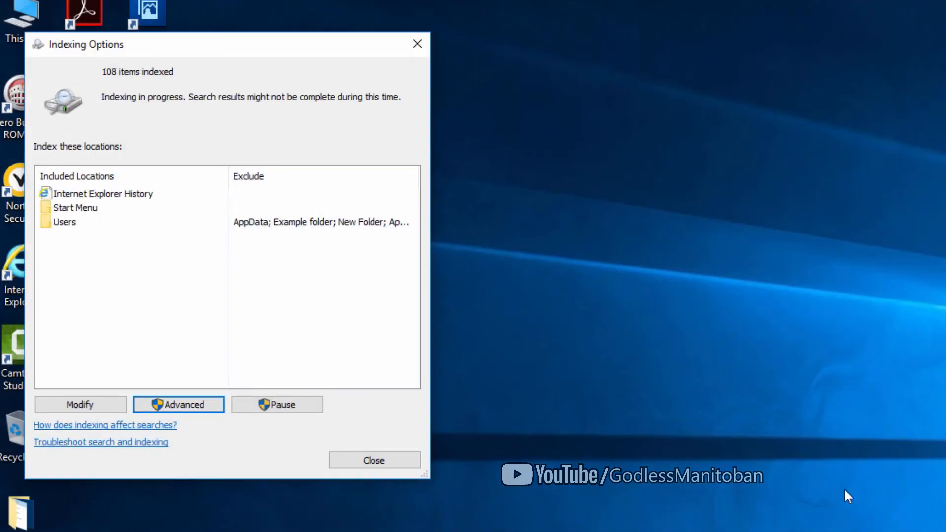
pyautogui.moveTo(173, 248)
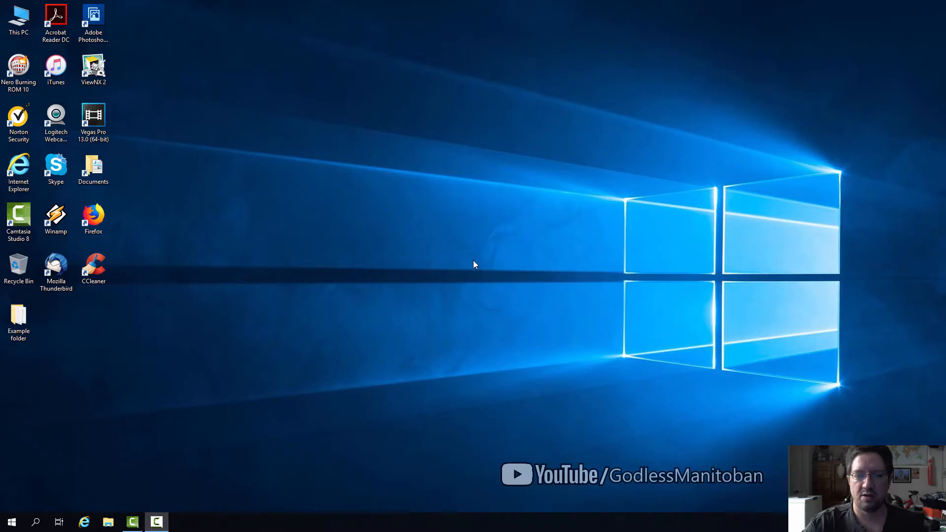
pyautogui.moveTo(124, 413)
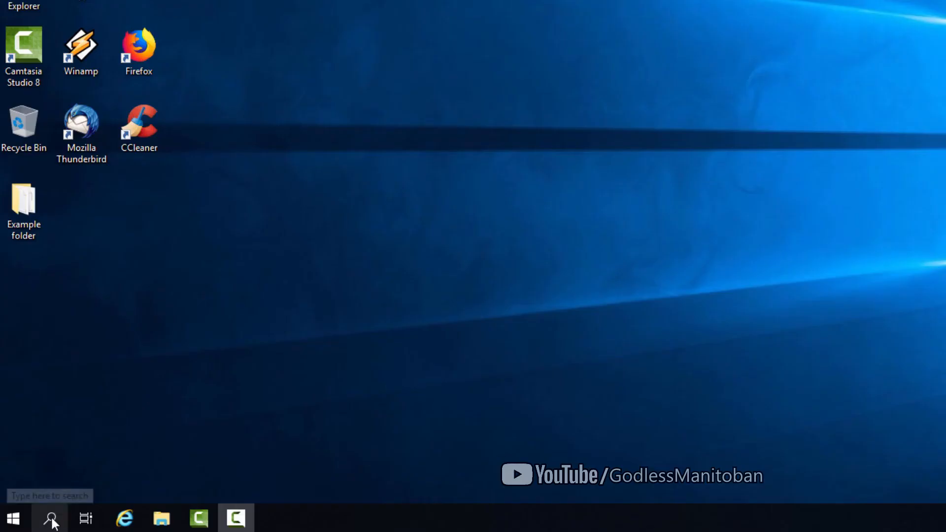
# Search Windows for 'Example folder' with no results, then open Example folder from the desktop showing its 7 items
pyautogui.click(51, 519)
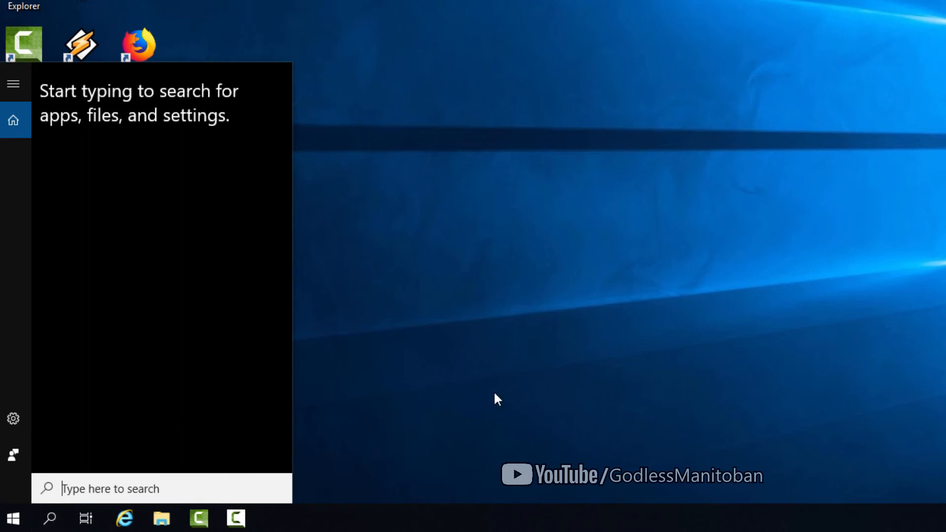
pyautogui.write('Example')
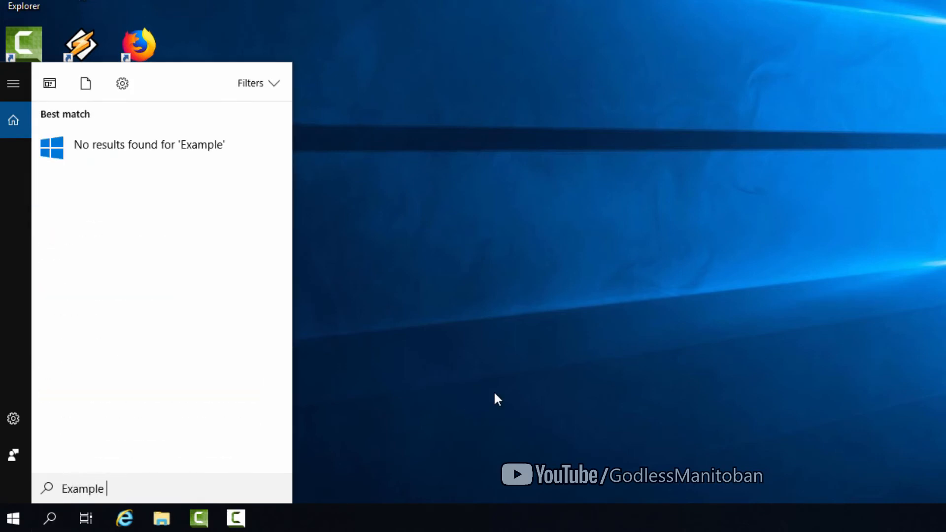
pyautogui.write('folder')
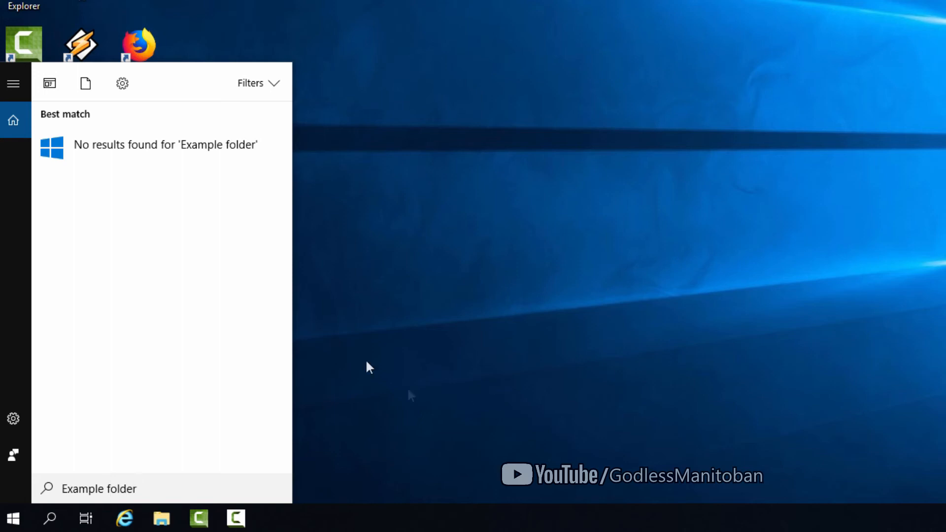
pyautogui.moveTo(223, 171)
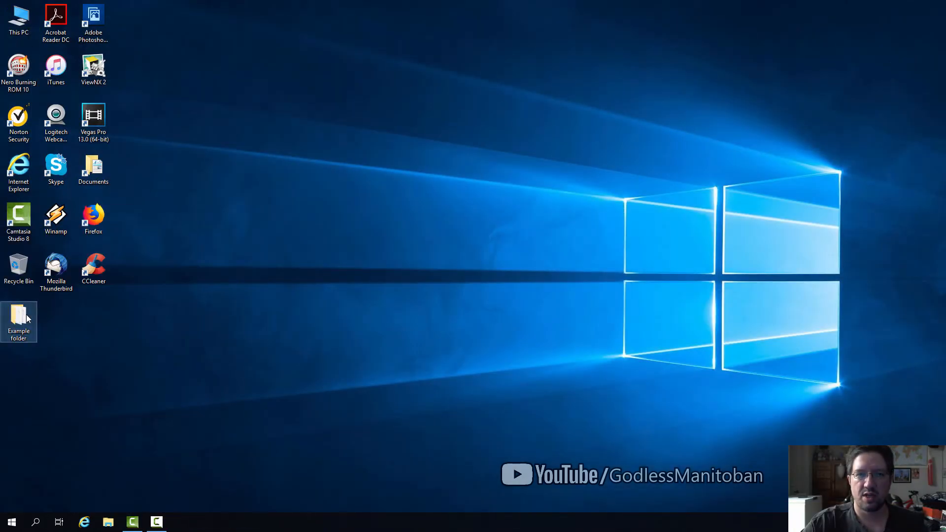
pyautogui.doubleClick(18, 318)
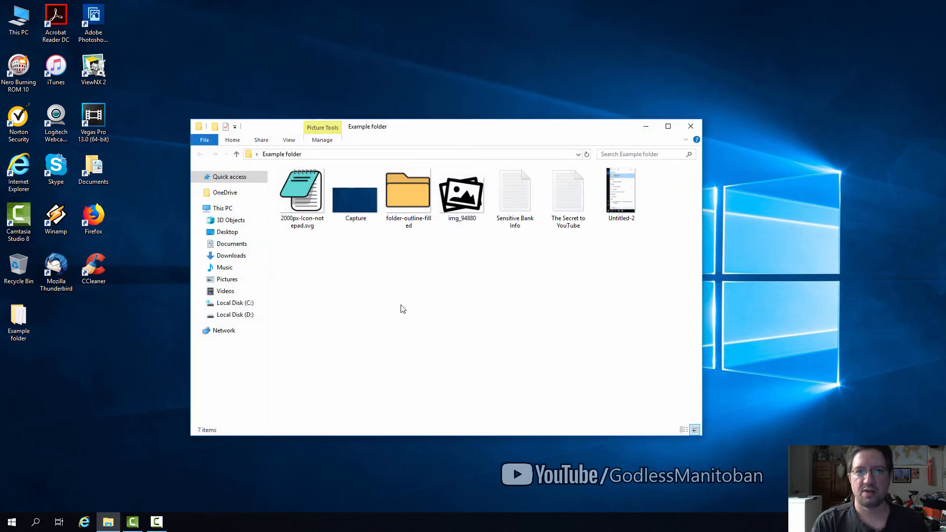